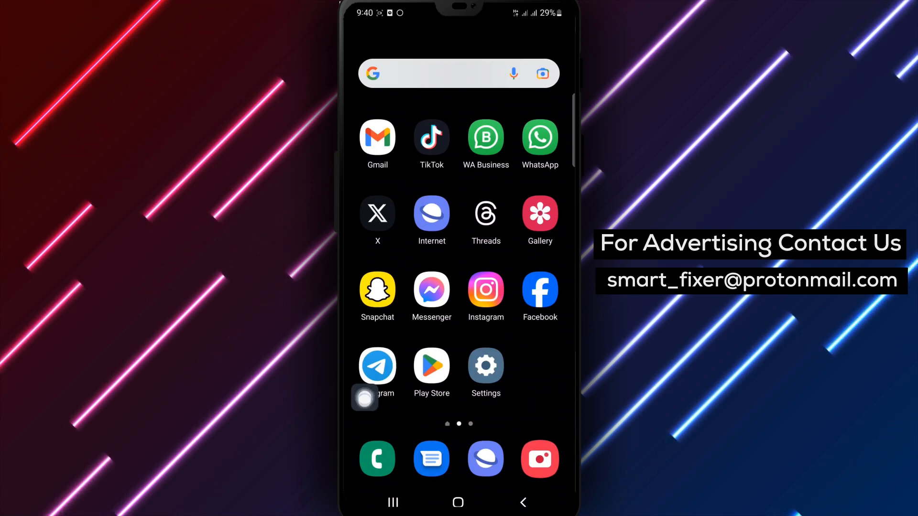
Launch Telegram from its home screen icon to show the chat list.
click(377, 366)
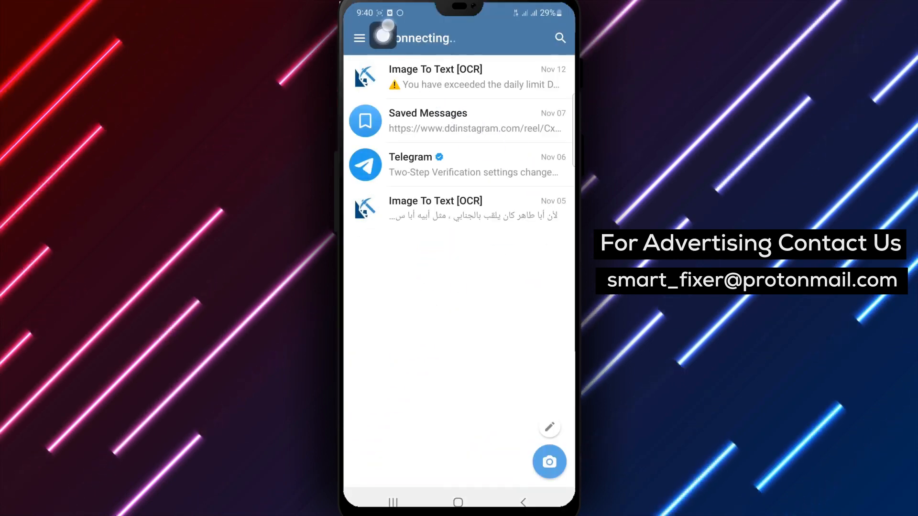
Go through the main menu and Settings to the Privacy and Security screen.
click(359, 38)
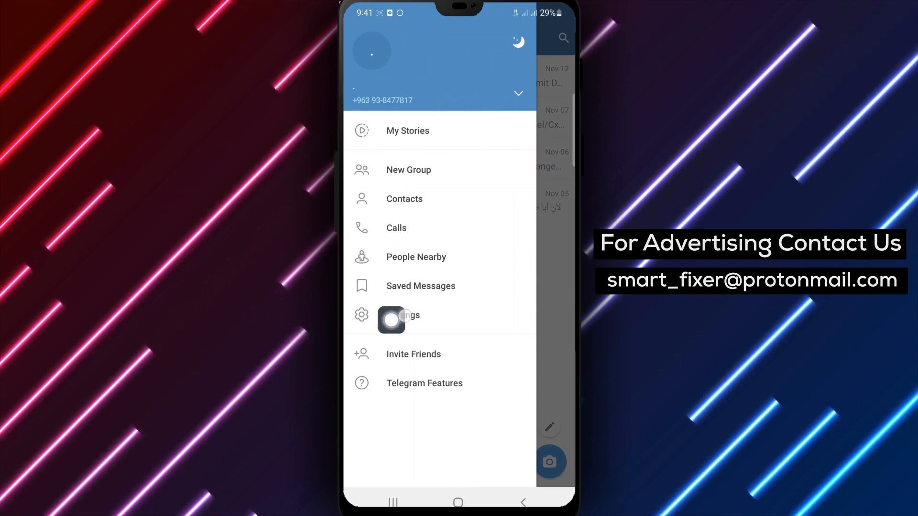
click(402, 315)
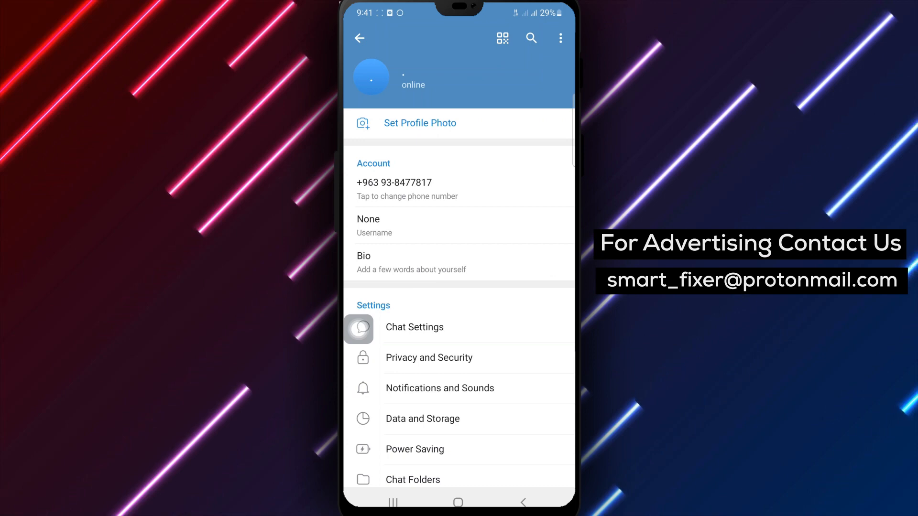
click(428, 357)
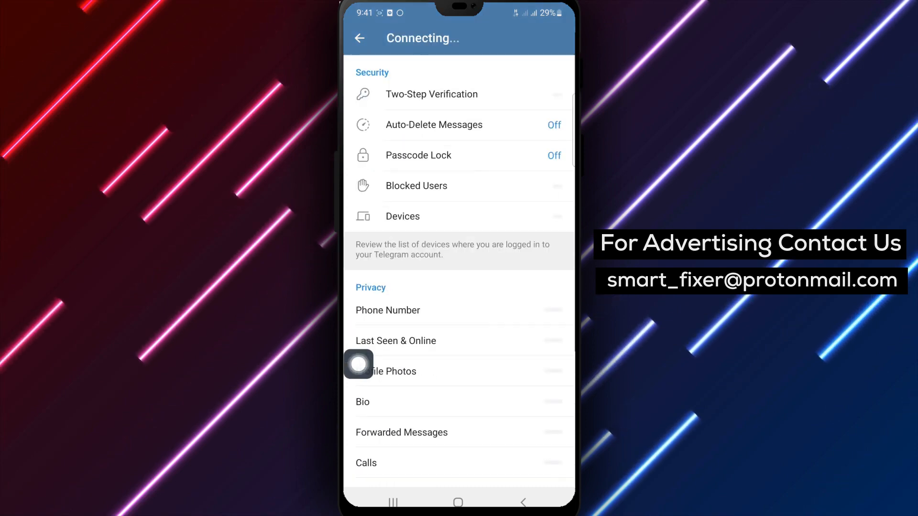